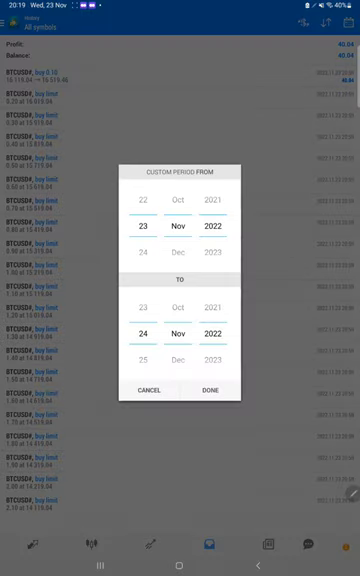
# - Apply the custom history period so BTCUSD# trades back to June 2022 appear
pyautogui.click(210, 389)
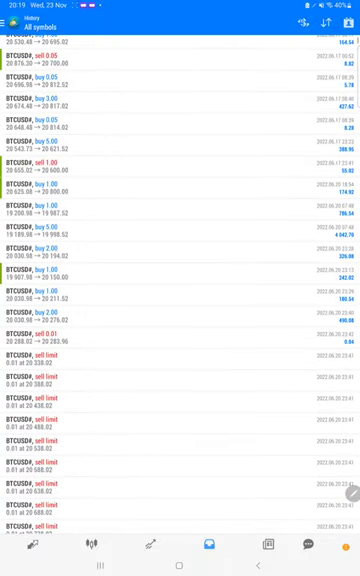
pyautogui.scroll(-3)
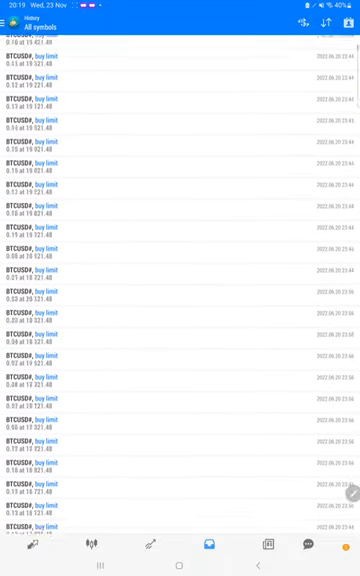
pyautogui.scroll(-3)
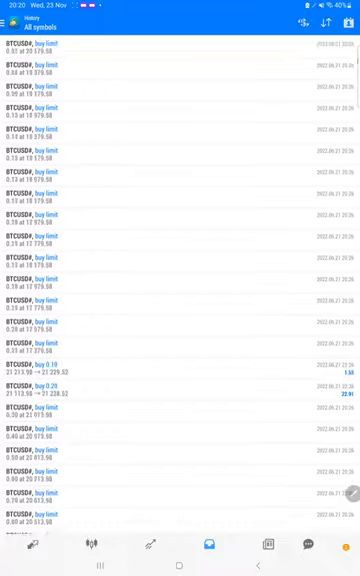
pyautogui.click(180, 567)
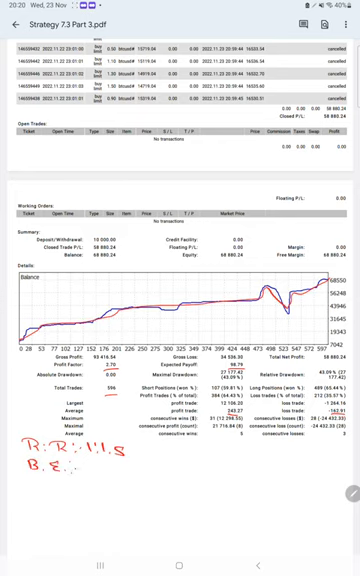
# - Handwrite break-even 40% and the 24% figure beneath R:R 1:1.5 on the PDF
pyautogui.write('40%')
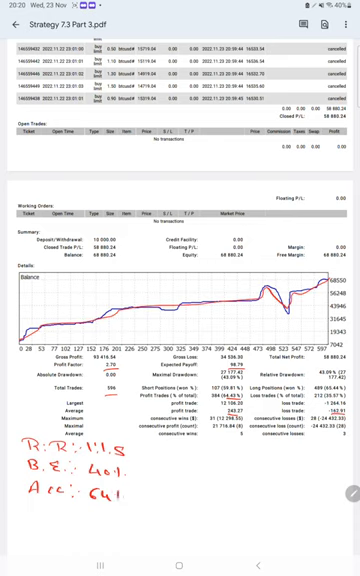
pyautogui.write('241')
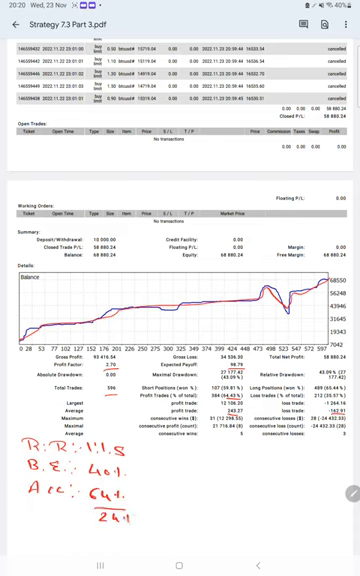